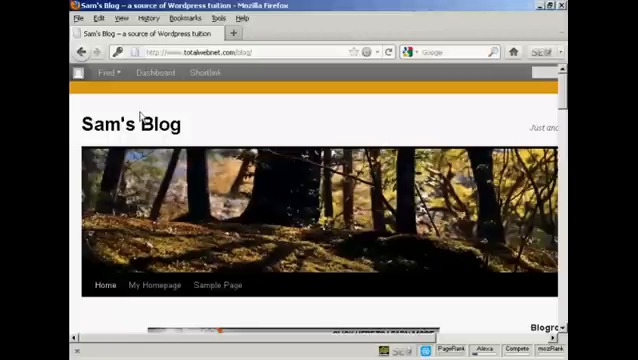
Scroll the front page of Sam's Blog down to the 'What's the best online forum?' post
{"action": "left_click", "coordinate": [98, 72]}
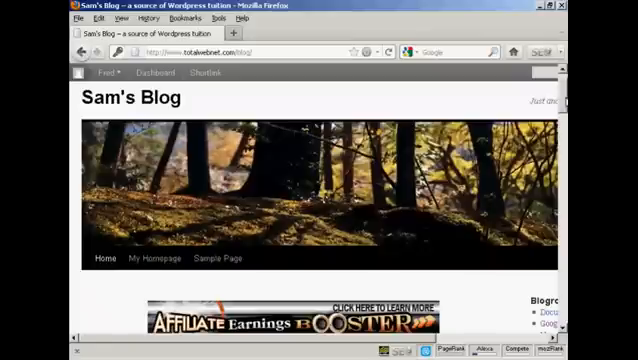
{"action": "scroll", "scroll_direction": "down", "scroll_amount": 3}
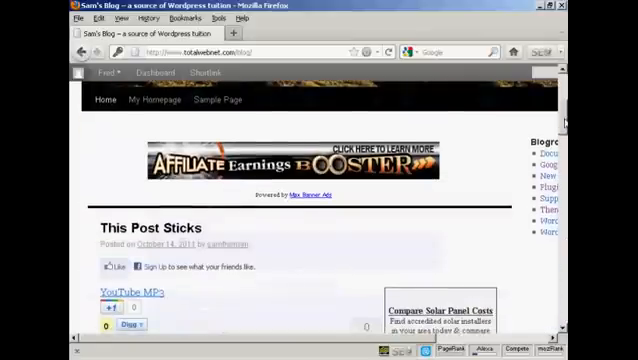
{"action": "scroll", "scroll_direction": "down", "scroll_amount": 3}
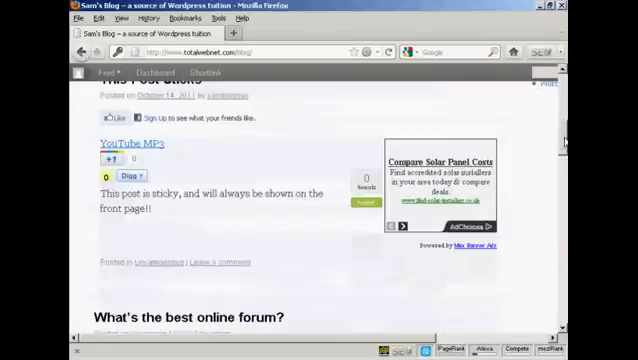
{"action": "scroll", "scroll_direction": "down", "scroll_amount": 3}
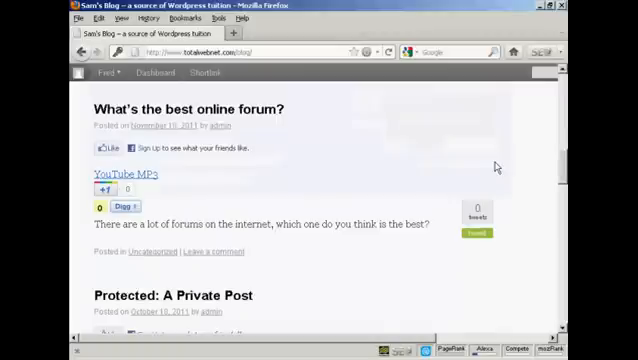
{"action": "mouse_move", "coordinate": [293, 111]}
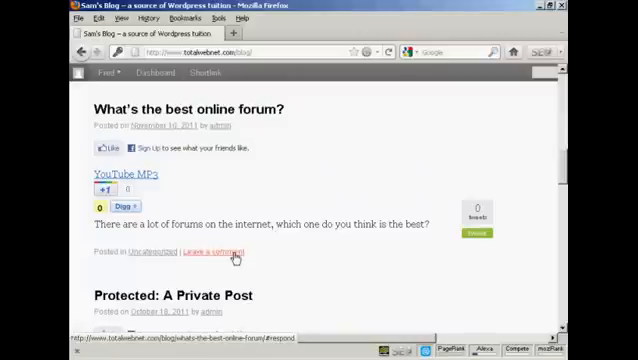
Follow the forum post's 'Leave a comment' link to reach the empty Leave a Reply form
{"action": "left_click", "coordinate": [210, 252]}
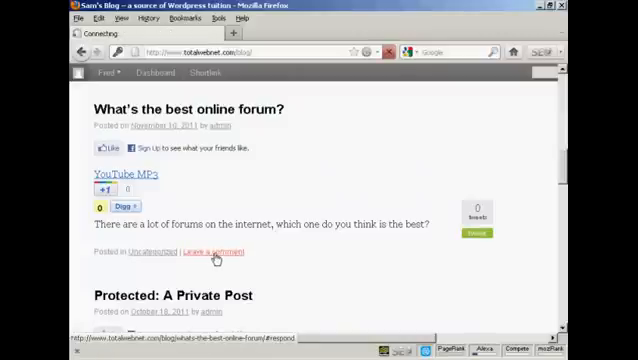
{"action": "left_click", "coordinate": [210, 252]}
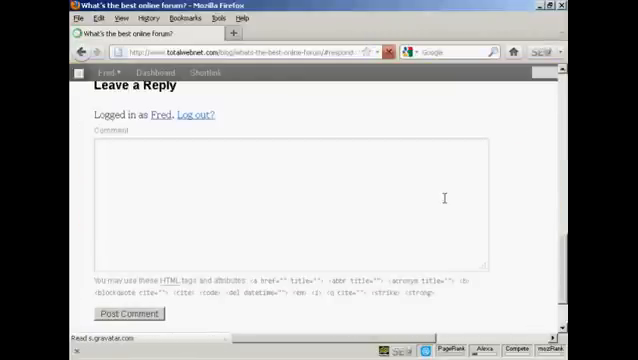
{"action": "scroll", "scroll_direction": "up", "scroll_amount": 3}
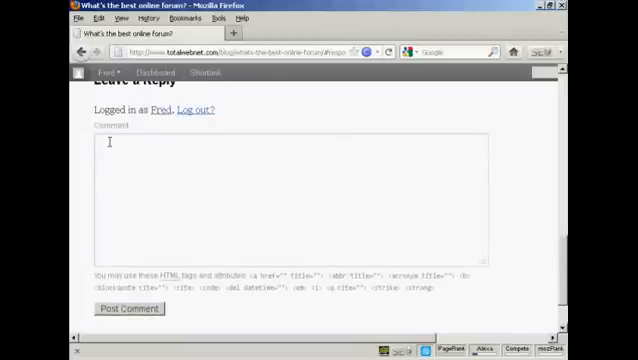
Type 'I think the Warrior Forum is the best!' into the comment box
{"action": "type", "text": "I think the Warrior Forum is the best!"}
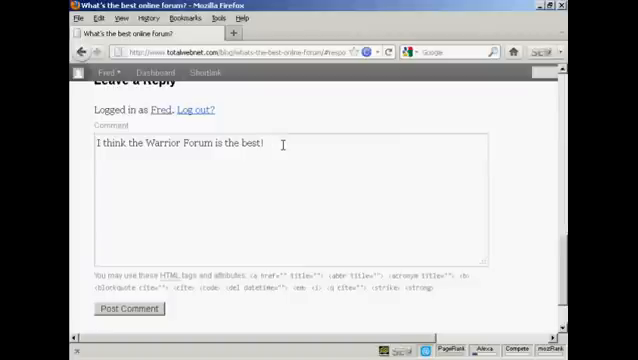
{"action": "type", "text": "<"}
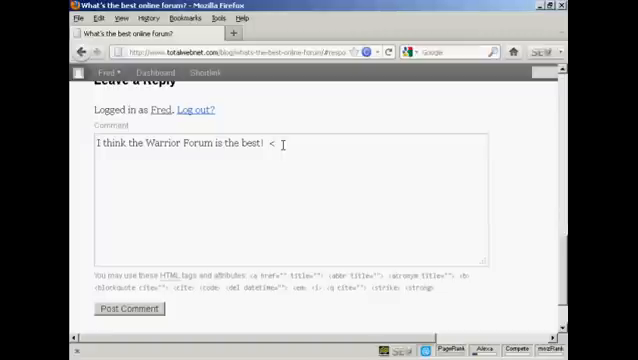
{"action": "type", "text": "a"}
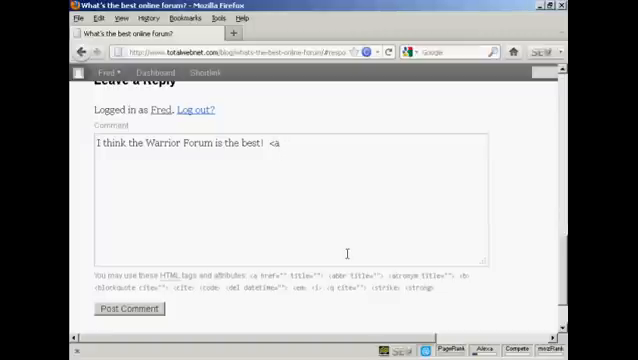
{"action": "type", "text": "href"}
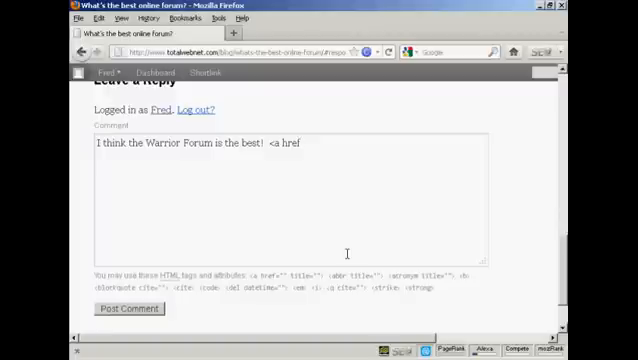
{"action": "type", "text": "="}
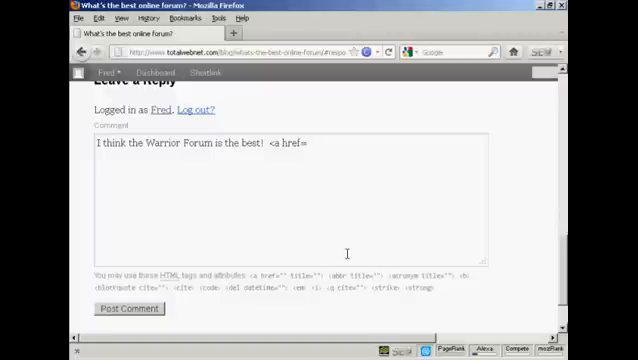
{"action": "type", "text": "\""}
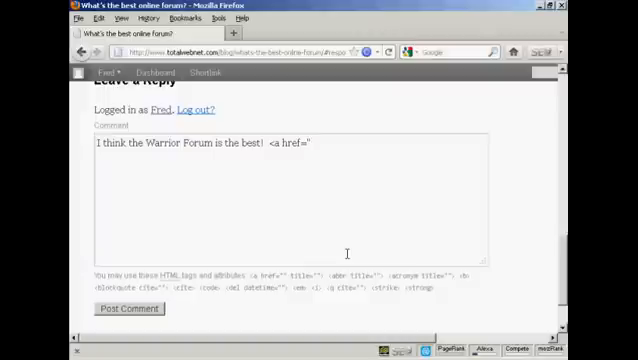
{"action": "type", "text": "http://ww"}
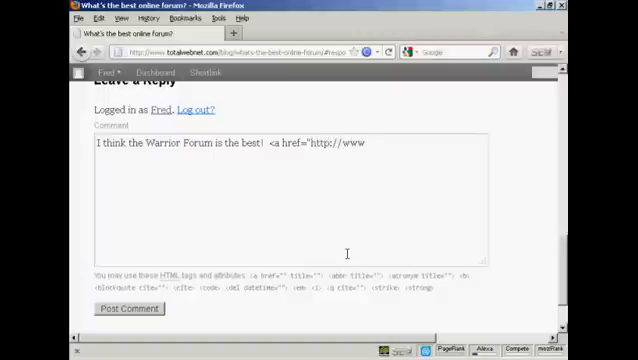
{"action": "type", "text": "warriorf"}
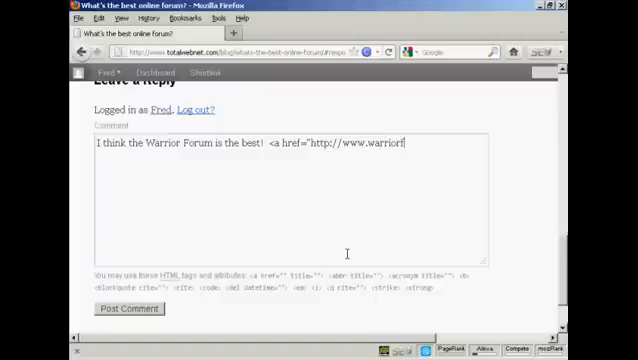
{"action": "type", "text": "orum.c"}
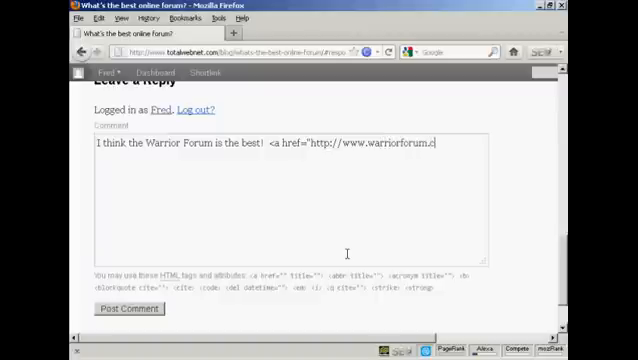
{"action": "type", "text": "om"}
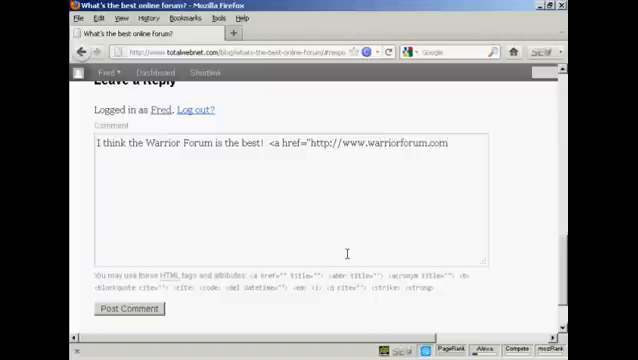
{"action": "type", "text": "\">"}
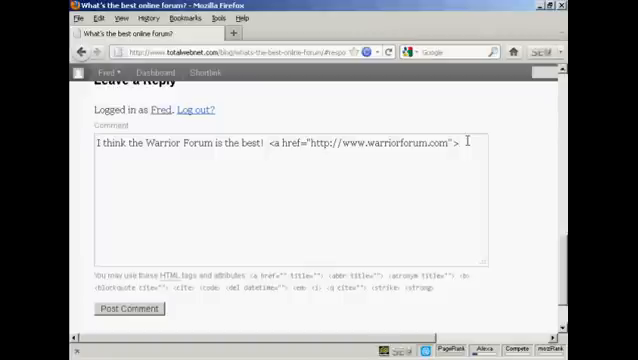
{"action": "type", "text": "http://www.warriorforum.com"}
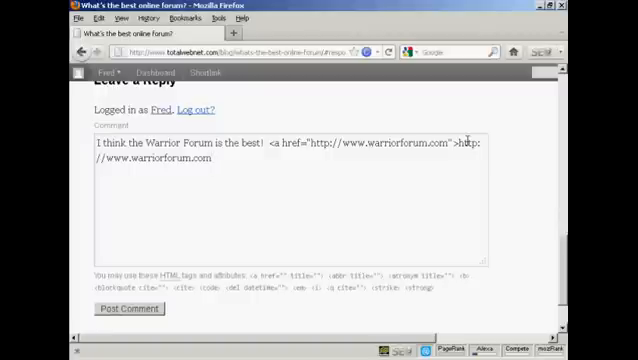
{"action": "type", "text": "<"}
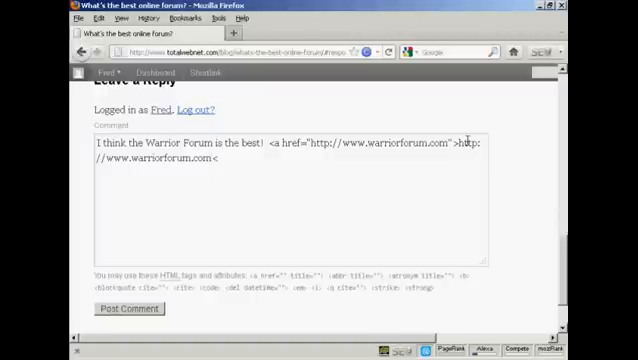
{"action": "type", "text": "/a>"}
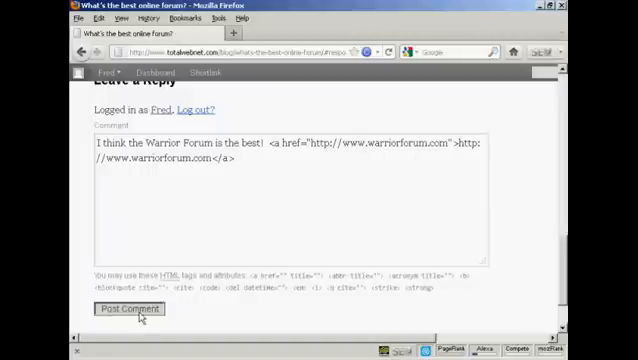
Submit the comment with the Post Comment button
{"action": "left_click", "coordinate": [128, 308]}
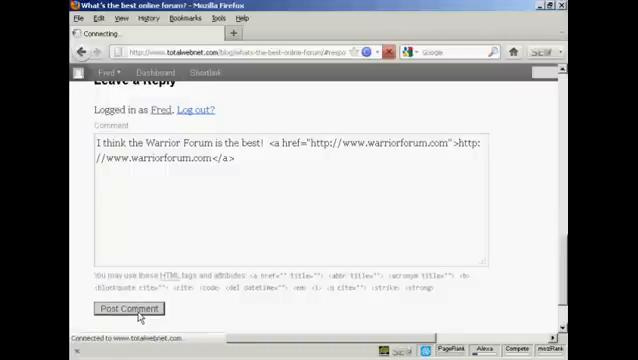
{"action": "left_click", "coordinate": [127, 308]}
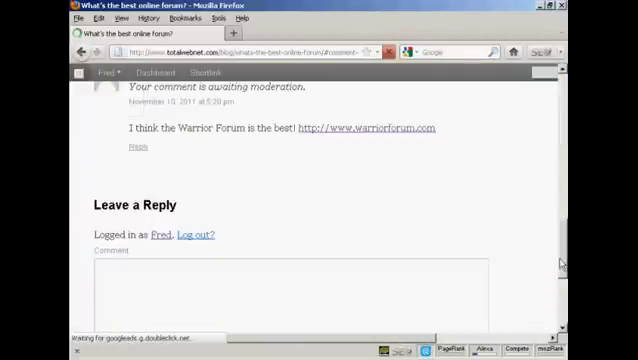
{"action": "scroll", "scroll_direction": "up", "scroll_amount": 3}
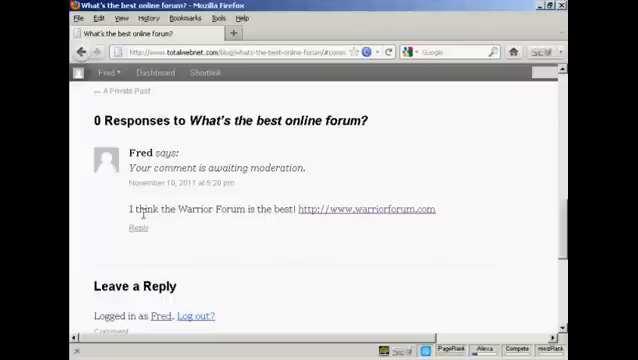
{"action": "mouse_move", "coordinate": [328, 222]}
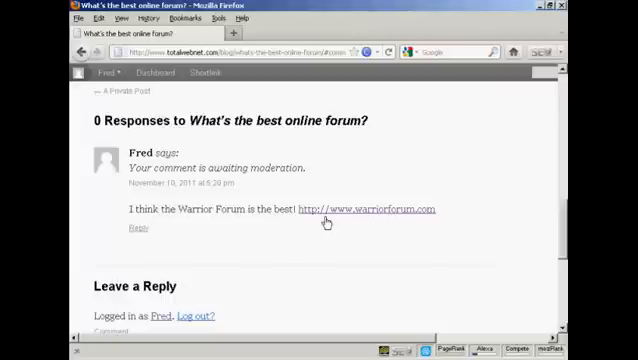
{"action": "mouse_move", "coordinate": [400, 210]}
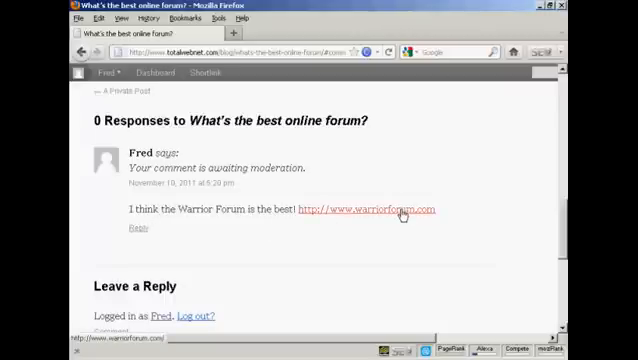